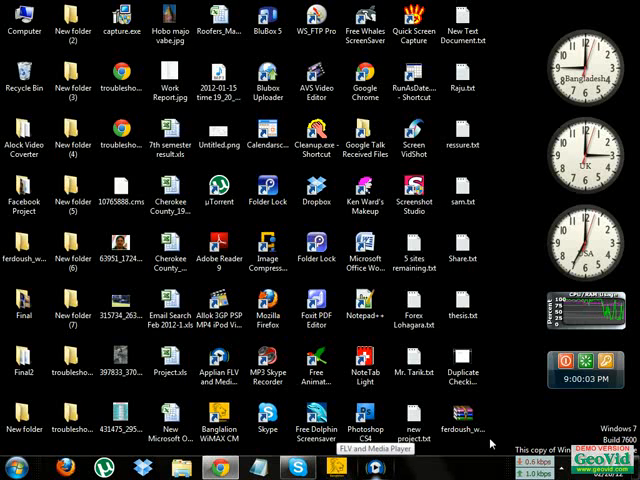
mouse_move(530, 404)
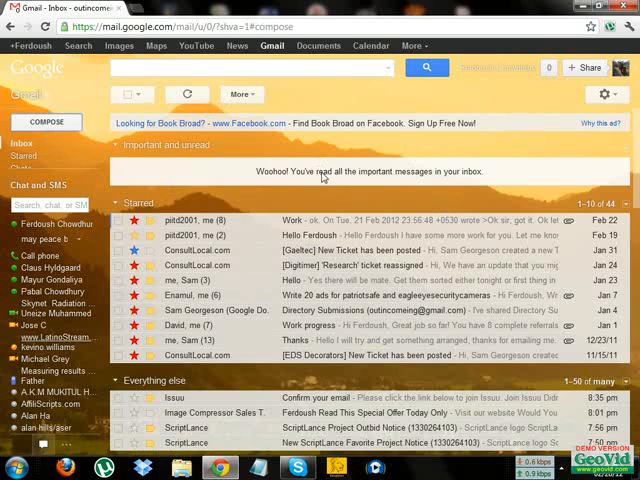
- Start a new email, fill in the recipient address and give it the subject 'Book'
click(46, 122)
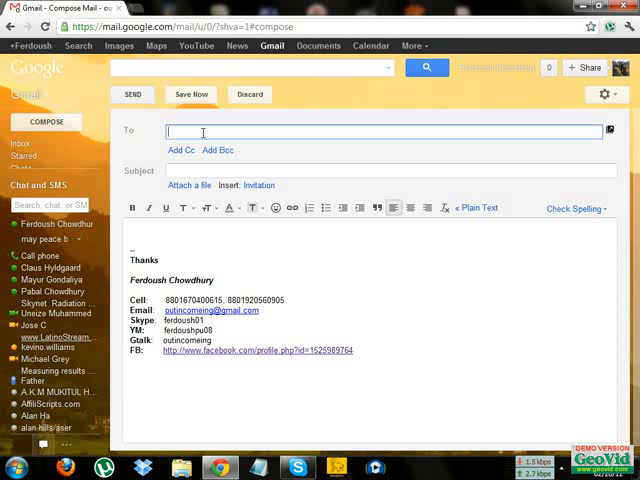
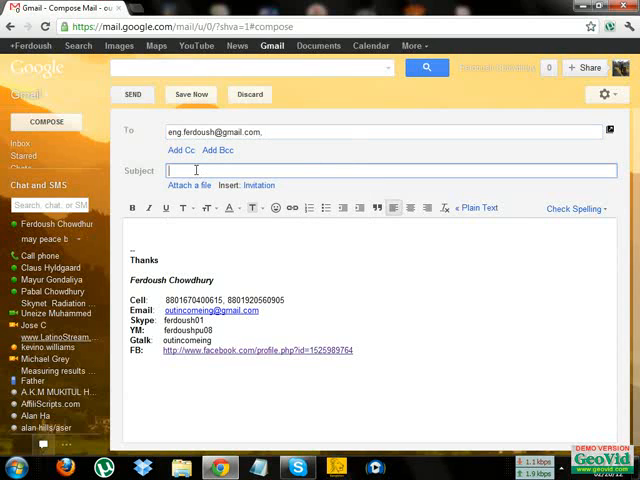
text(Boo)
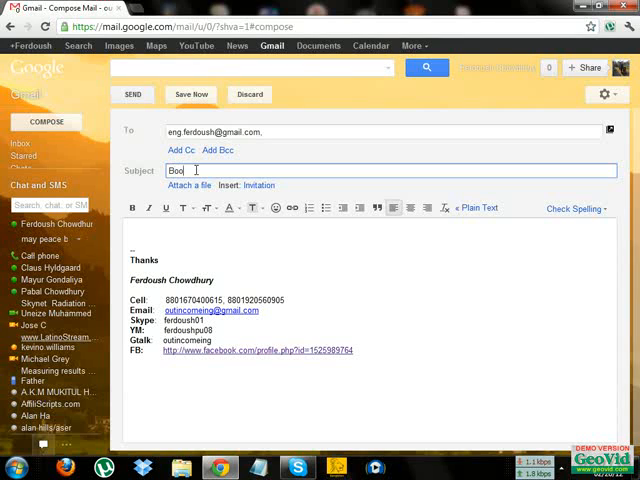
text(k)
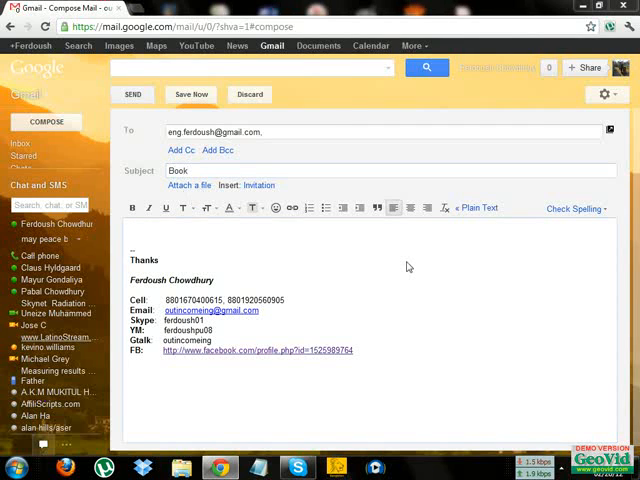
- Attach the file alt_energy.pdf to the draft from the file picker
click(188, 184)
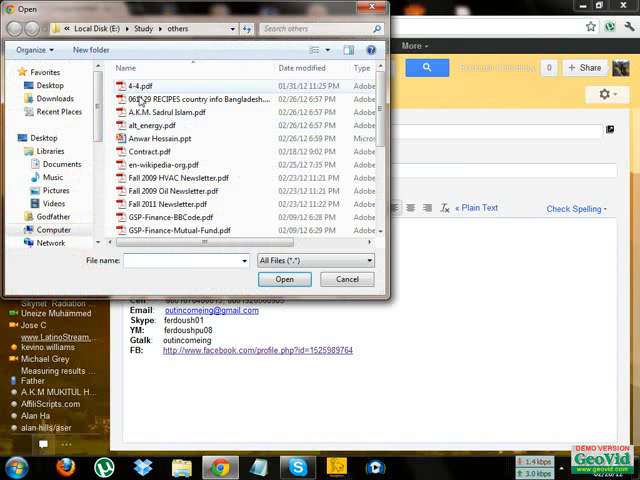
click(156, 126)
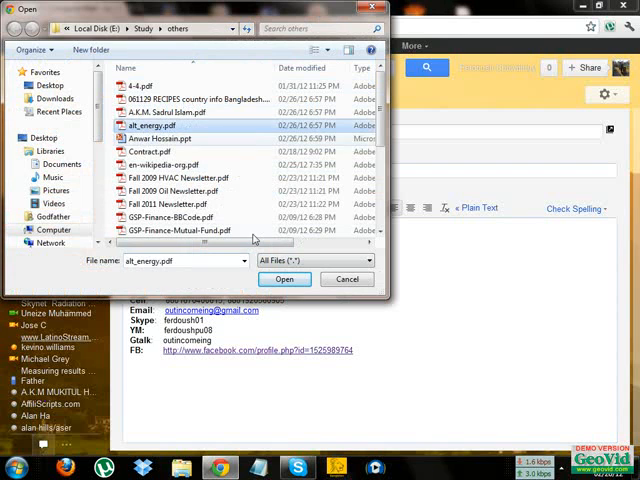
click(284, 280)
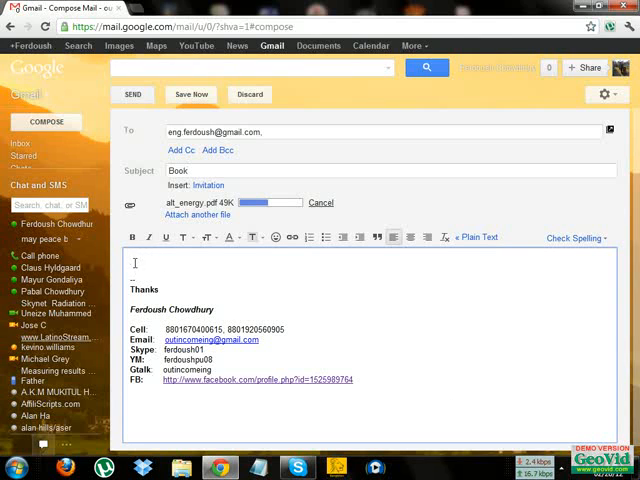
- Write the message body 'hello dear friends , how are you ?' above the signature
text(N)
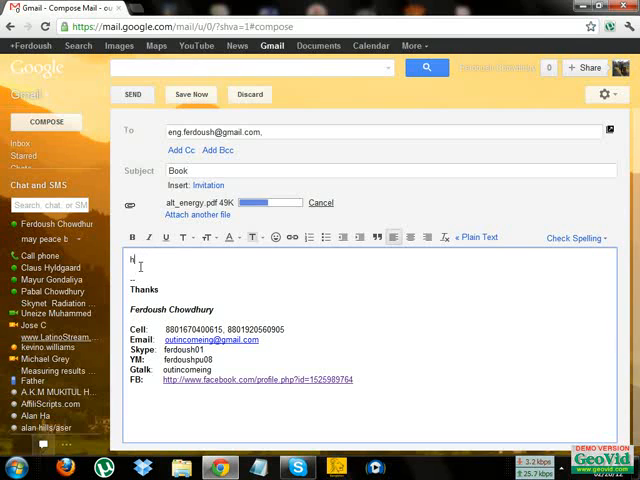
text(hello)
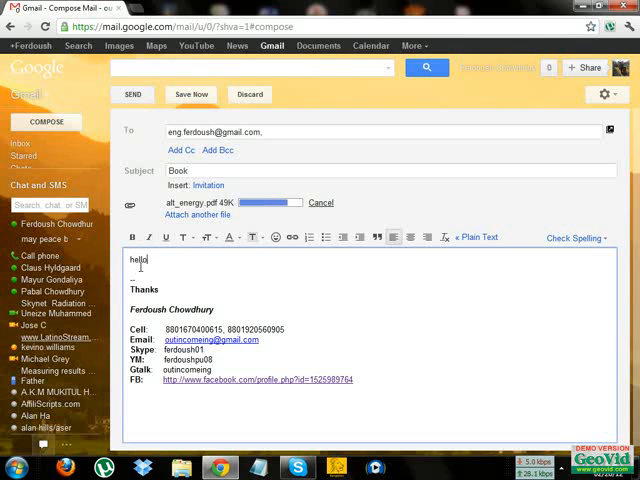
text(dear fri)
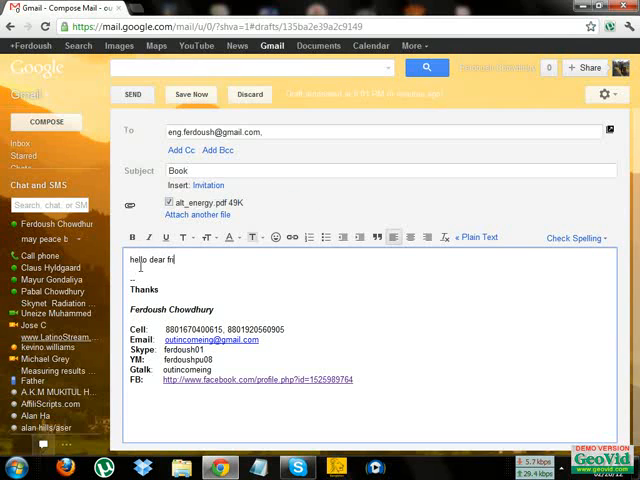
text(ends)
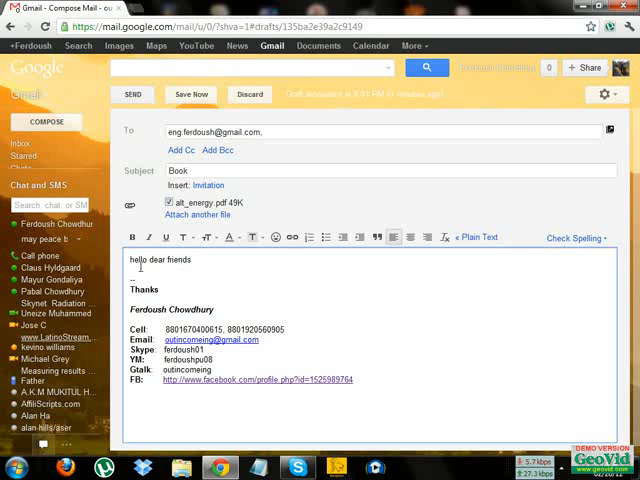
text(, how are)
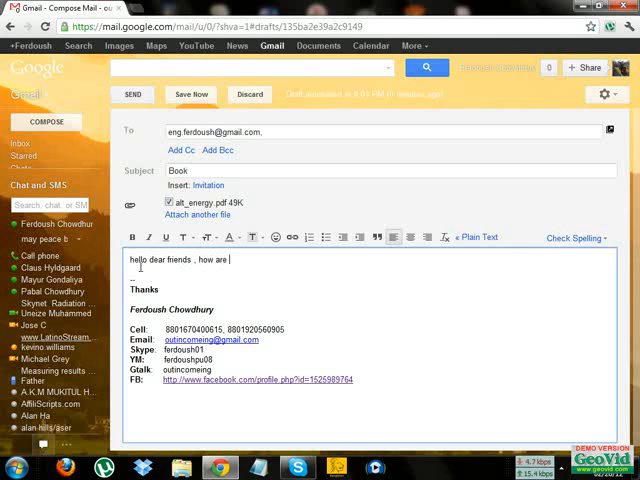
text(you ?)
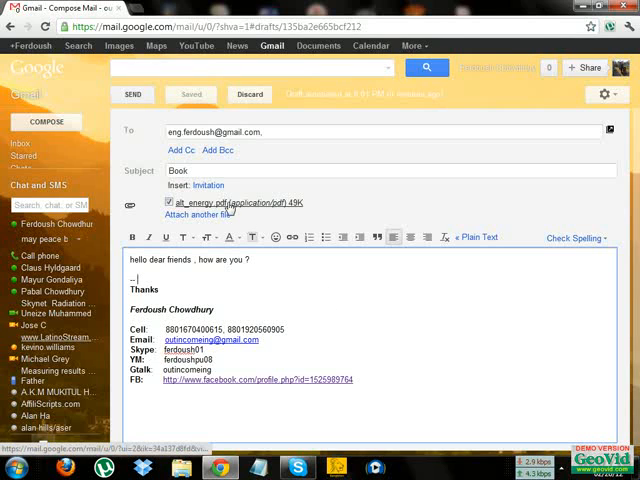
- Send the Book email, view the sent conversation, then return to the inbox
click(132, 94)
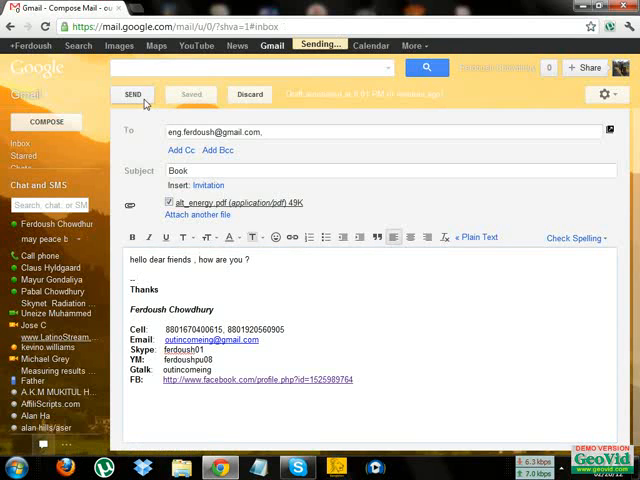
click(132, 94)
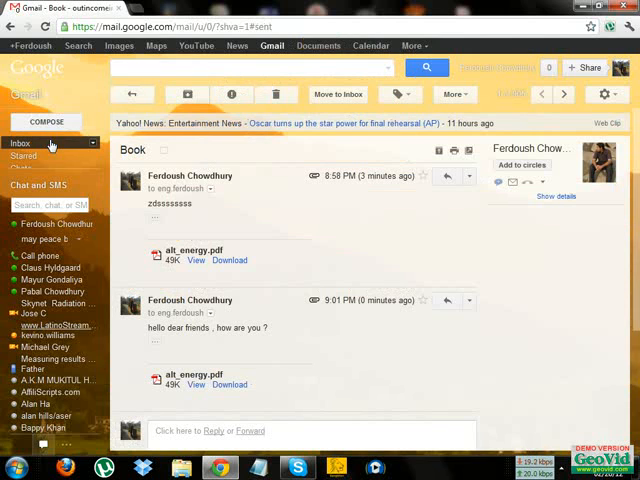
click(22, 144)
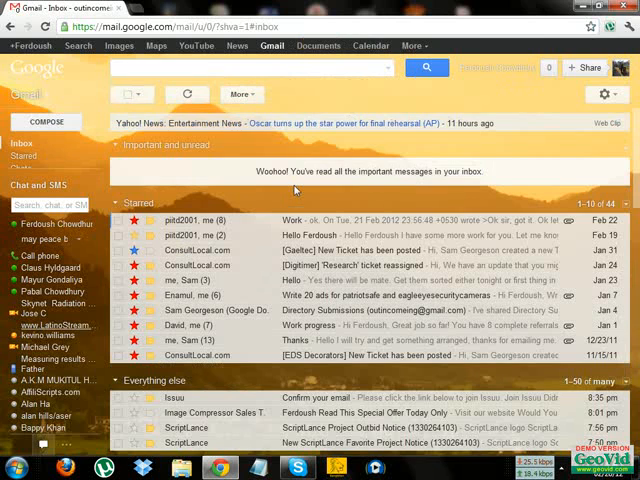
mouse_move(212, 144)
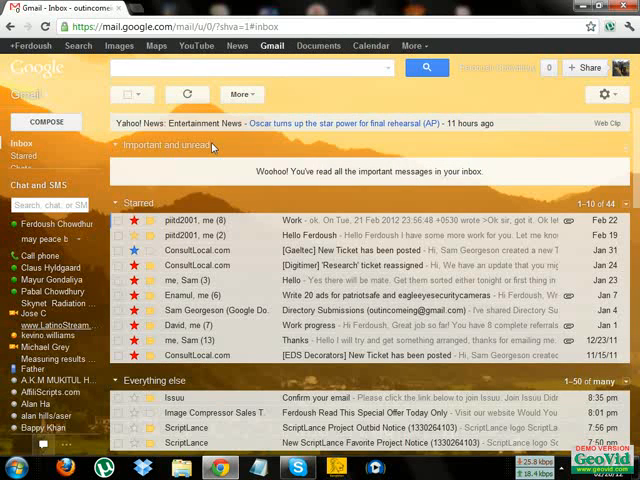